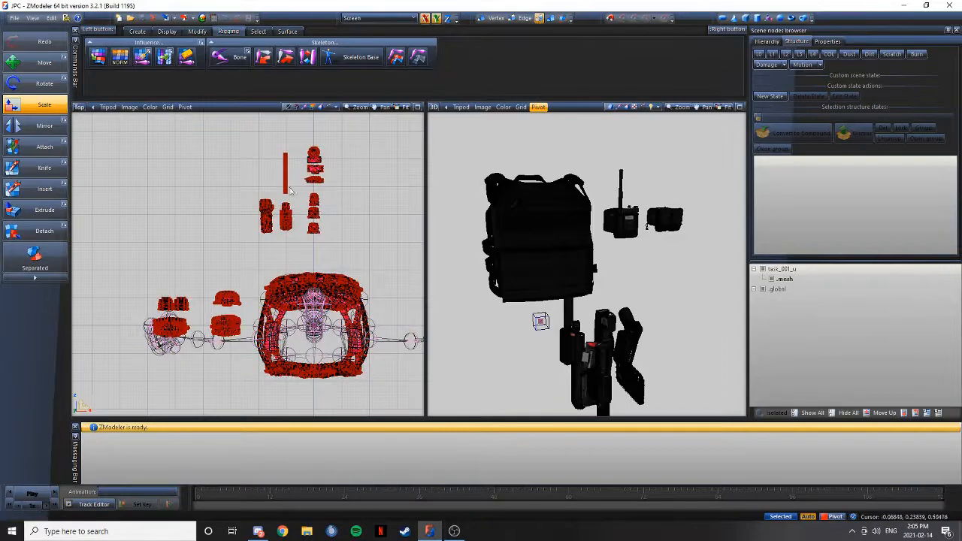
- Delete the box-selected pouches, radio and antenna, then delete the old skeleton
{"action": "left_click_drag", "start_coordinate": [222, 128], "coordinate": [359, 241]}
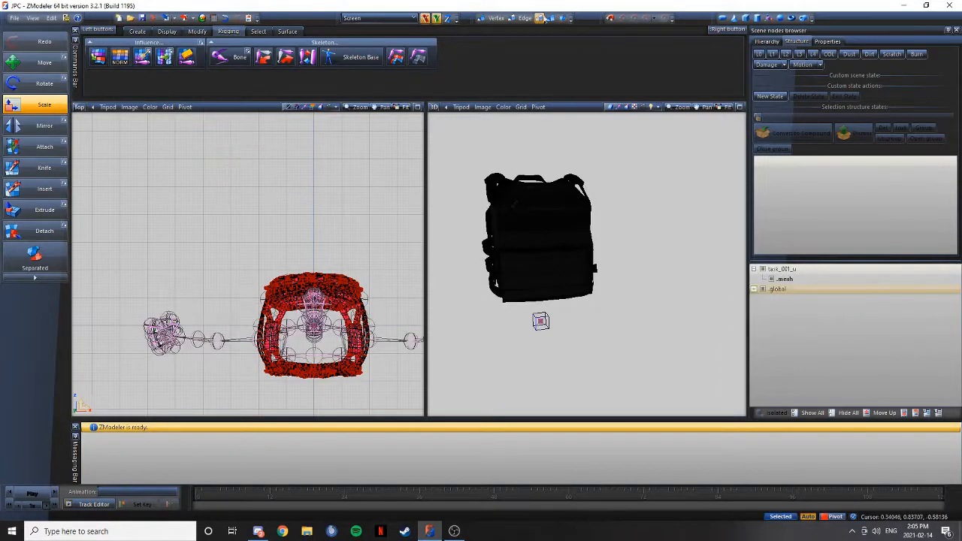
{"action": "left_click", "coordinate": [777, 289]}
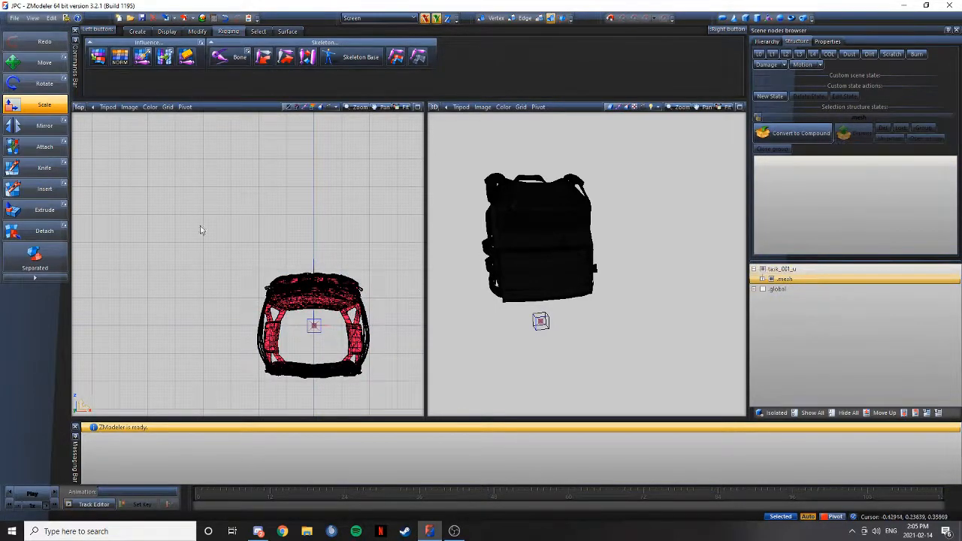
- Select the vest mesh at vertex level and bring up the Surface painting tools
{"action": "left_click", "coordinate": [496, 18]}
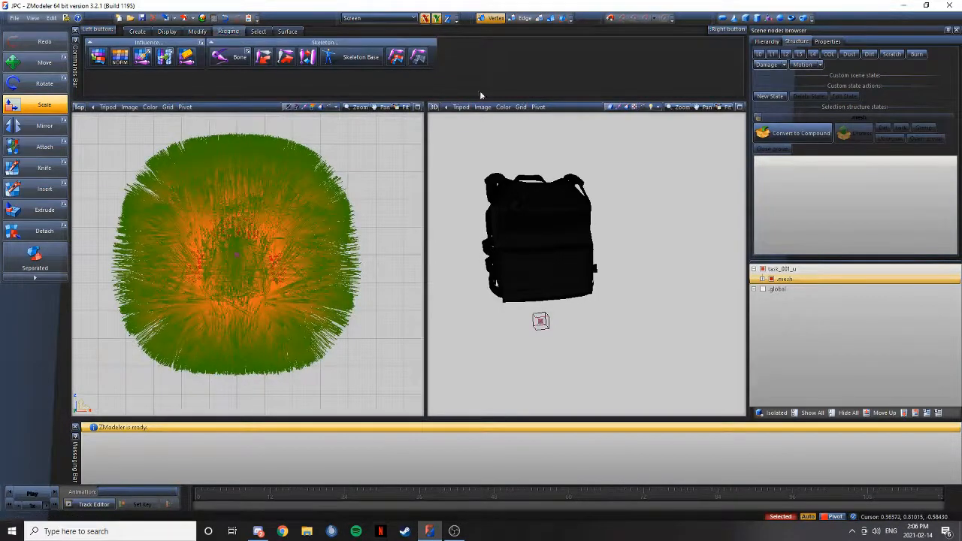
{"action": "mouse_move", "coordinate": [530, 81]}
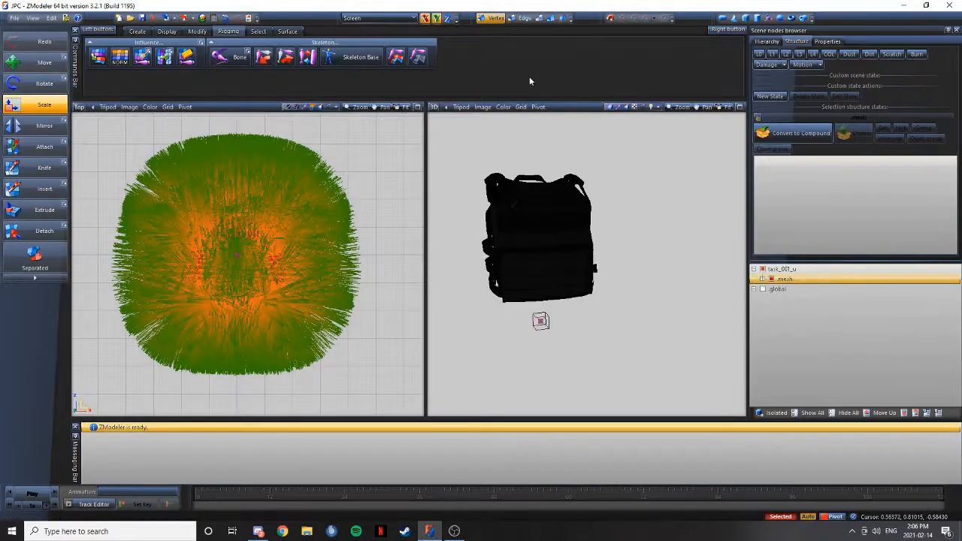
{"action": "left_click", "coordinate": [287, 30]}
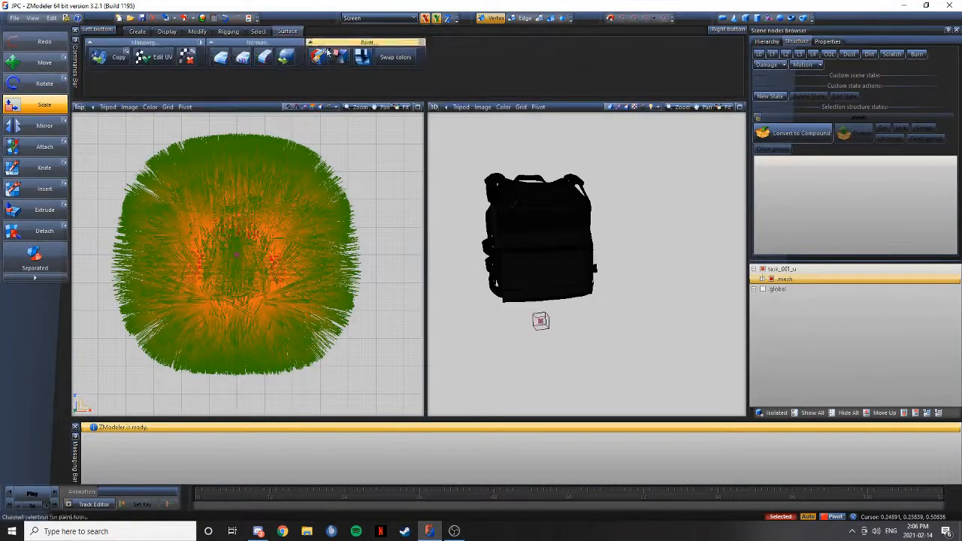
- Pick a new vertex paint colour and fill all selected vest vertices with it
{"action": "left_click", "coordinate": [394, 58]}
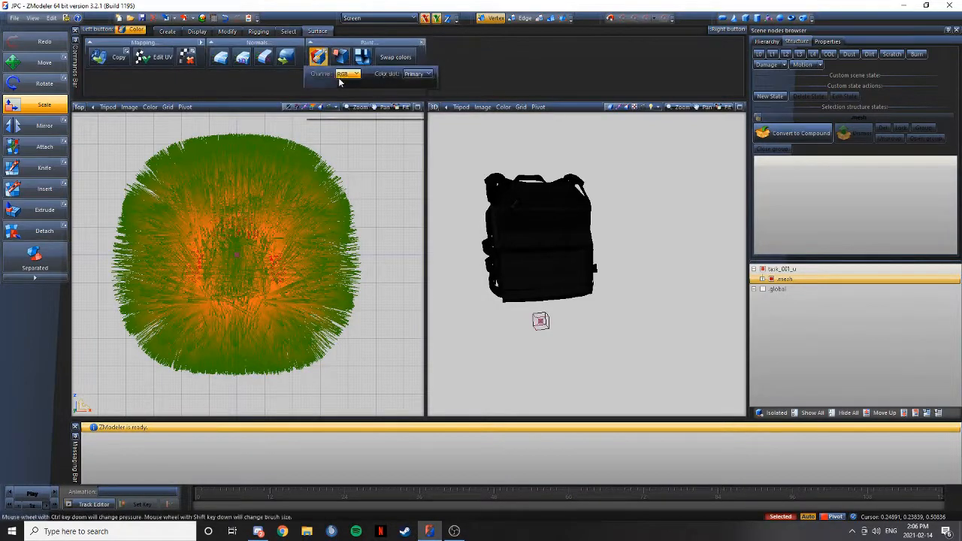
{"action": "left_click", "coordinate": [360, 57]}
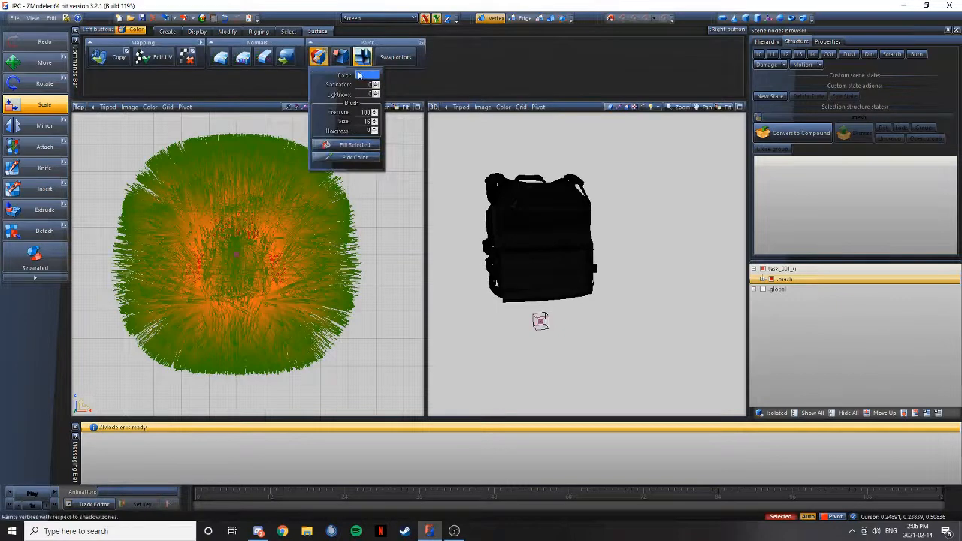
{"action": "left_click", "coordinate": [364, 76]}
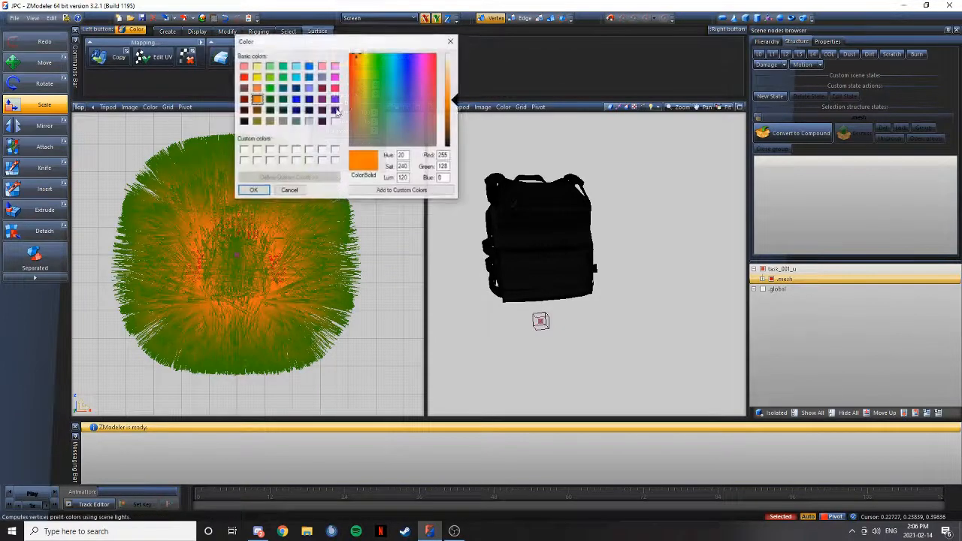
{"action": "left_click", "coordinate": [253, 189]}
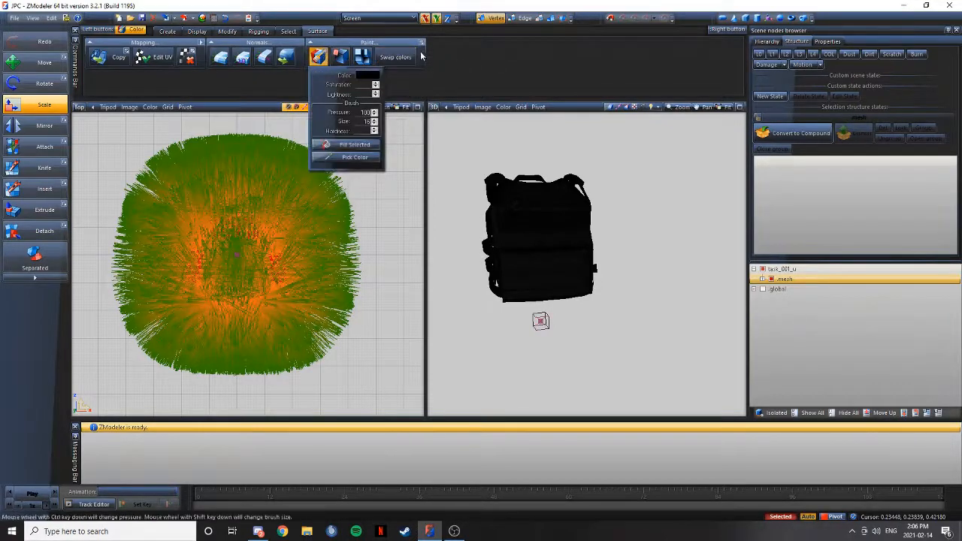
{"action": "left_click", "coordinate": [319, 57]}
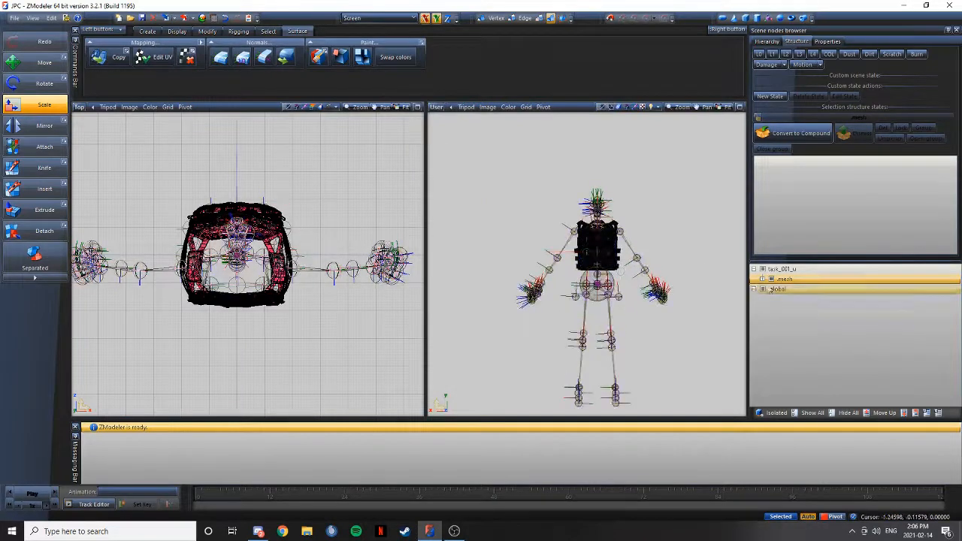
- Select SKEL_ROOT of the merged skeleton and Skin Bind the vest mesh to it
{"action": "left_click", "coordinate": [760, 299]}
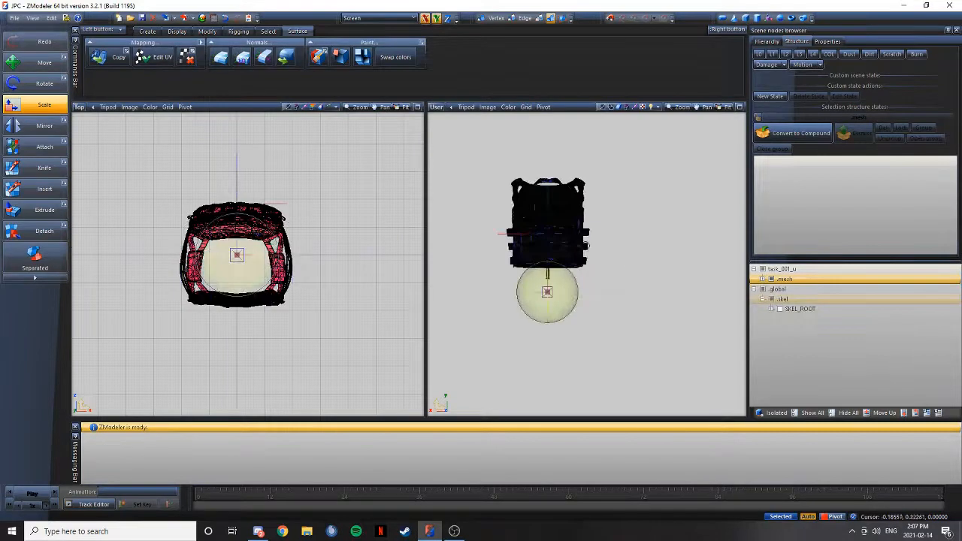
{"action": "left_click", "coordinate": [268, 30]}
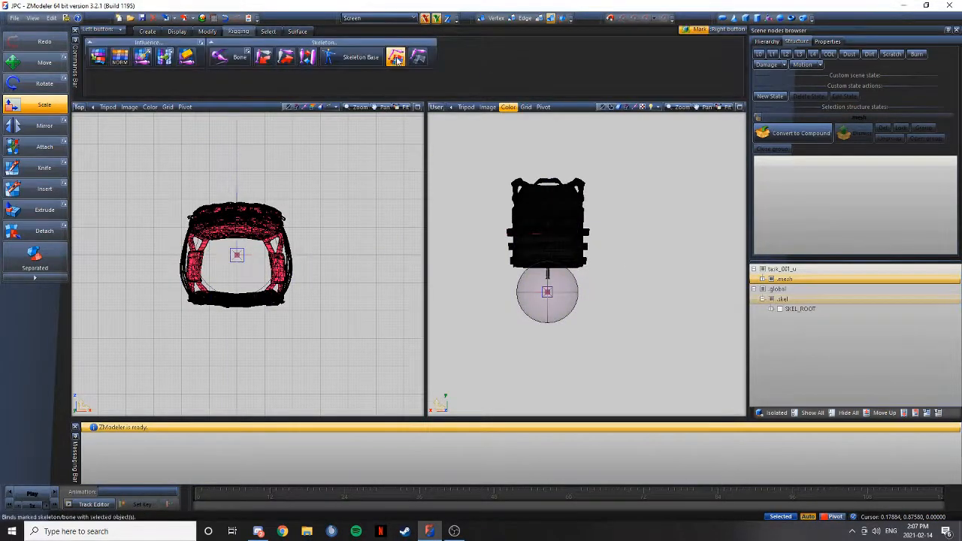
{"action": "left_click", "coordinate": [396, 57]}
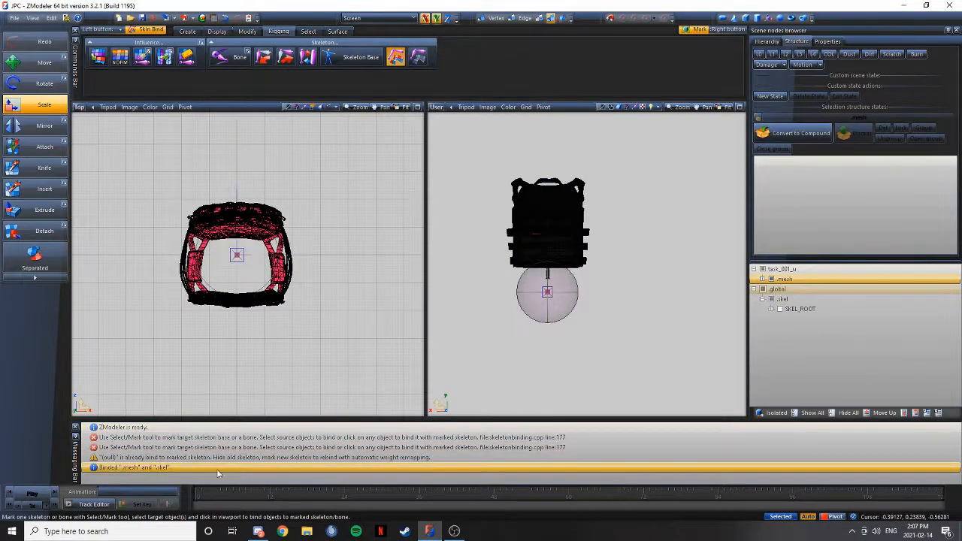
- Expand SKEL_ROOT to show all bones, collapse the tree, and go to the File menu for export
{"action": "left_click", "coordinate": [800, 308]}
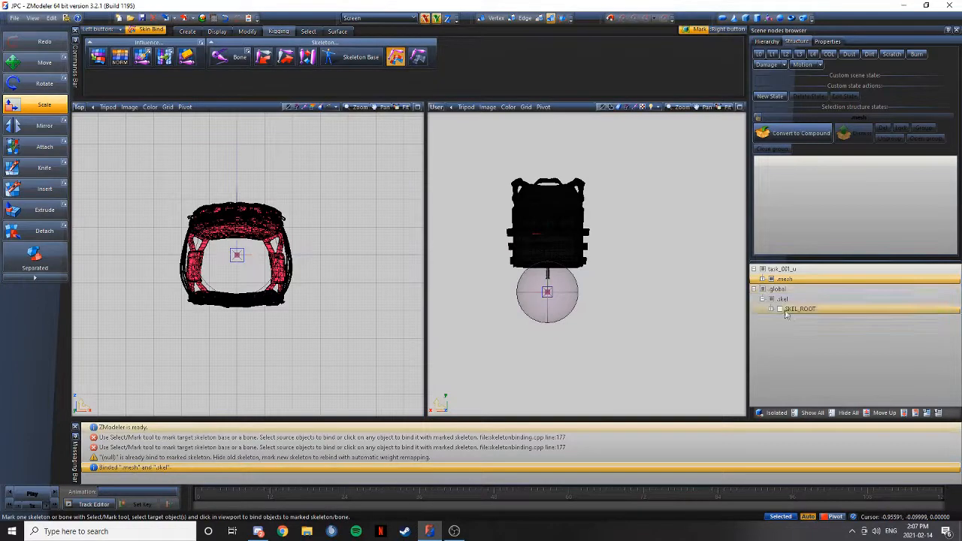
{"action": "left_click", "coordinate": [762, 299]}
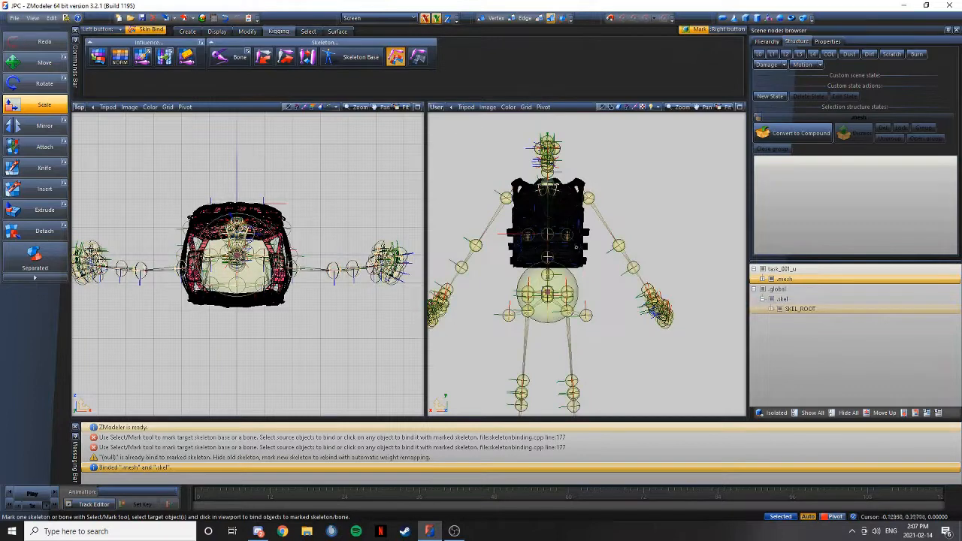
{"action": "left_click", "coordinate": [763, 289]}
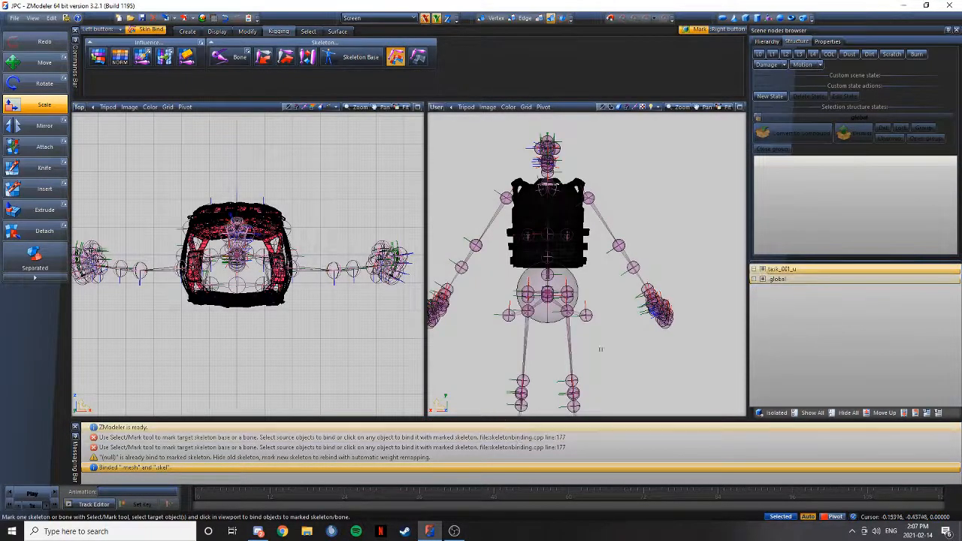
{"action": "left_click", "coordinate": [14, 18]}
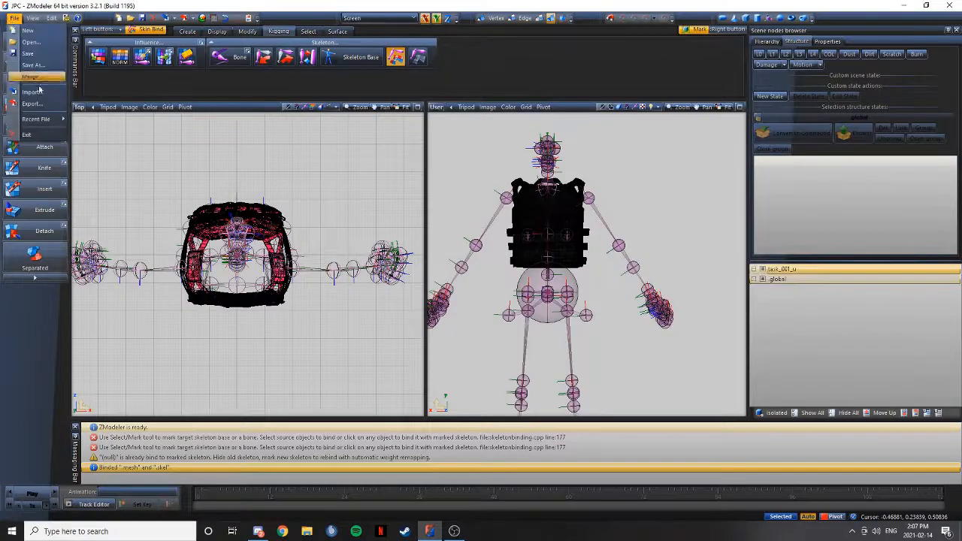